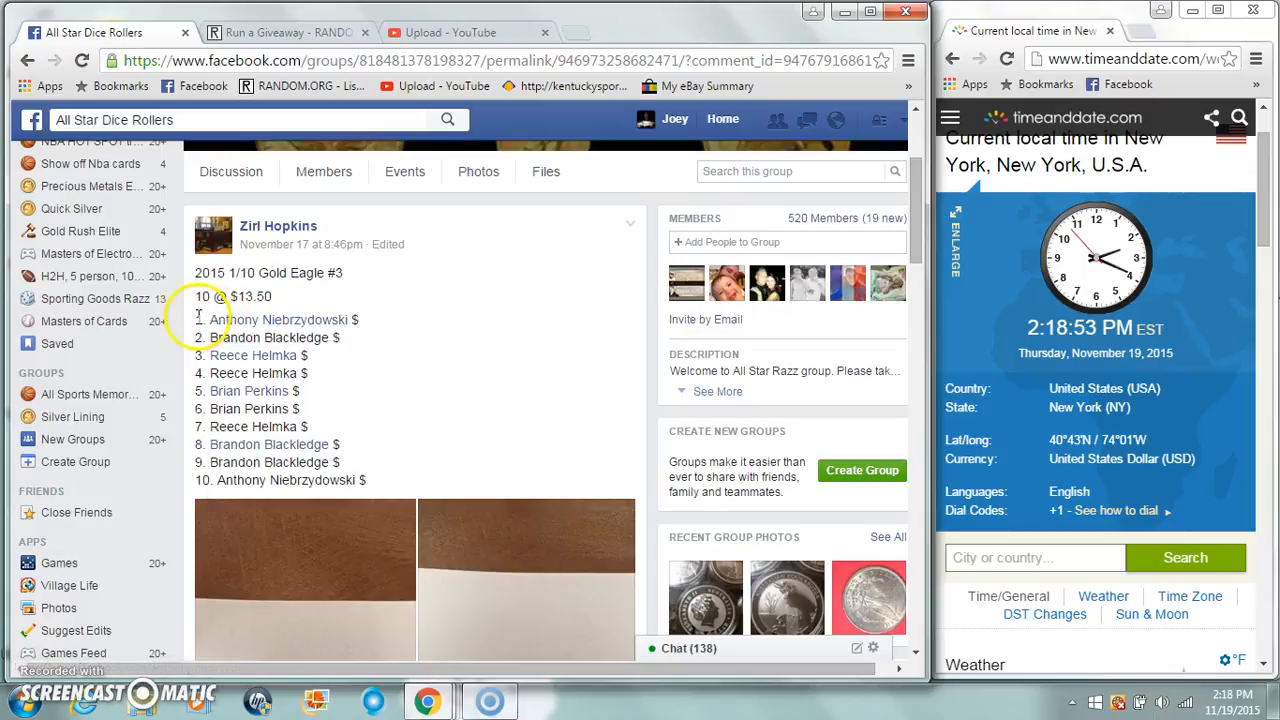
Post a 'Live' comment on the gold eagle raffle post in the Facebook group.
{"action": "right_click", "coordinate": [419, 383]}
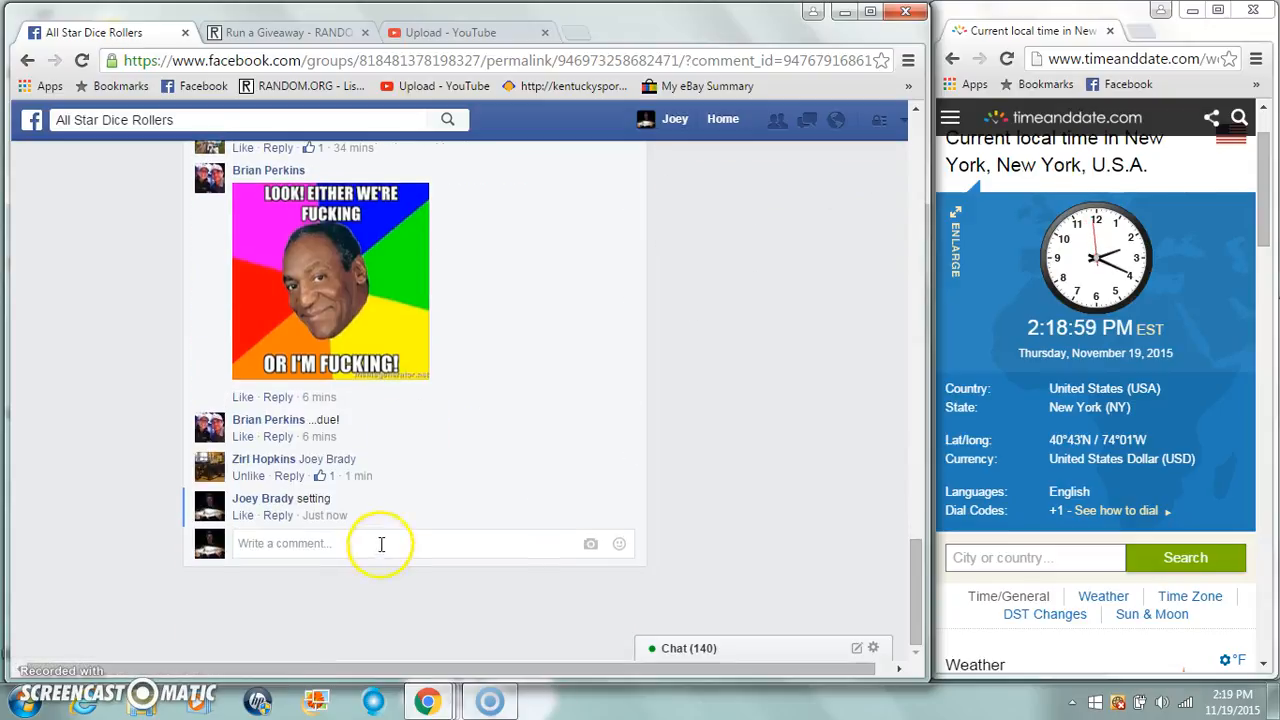
{"action": "type", "text": "Live"}
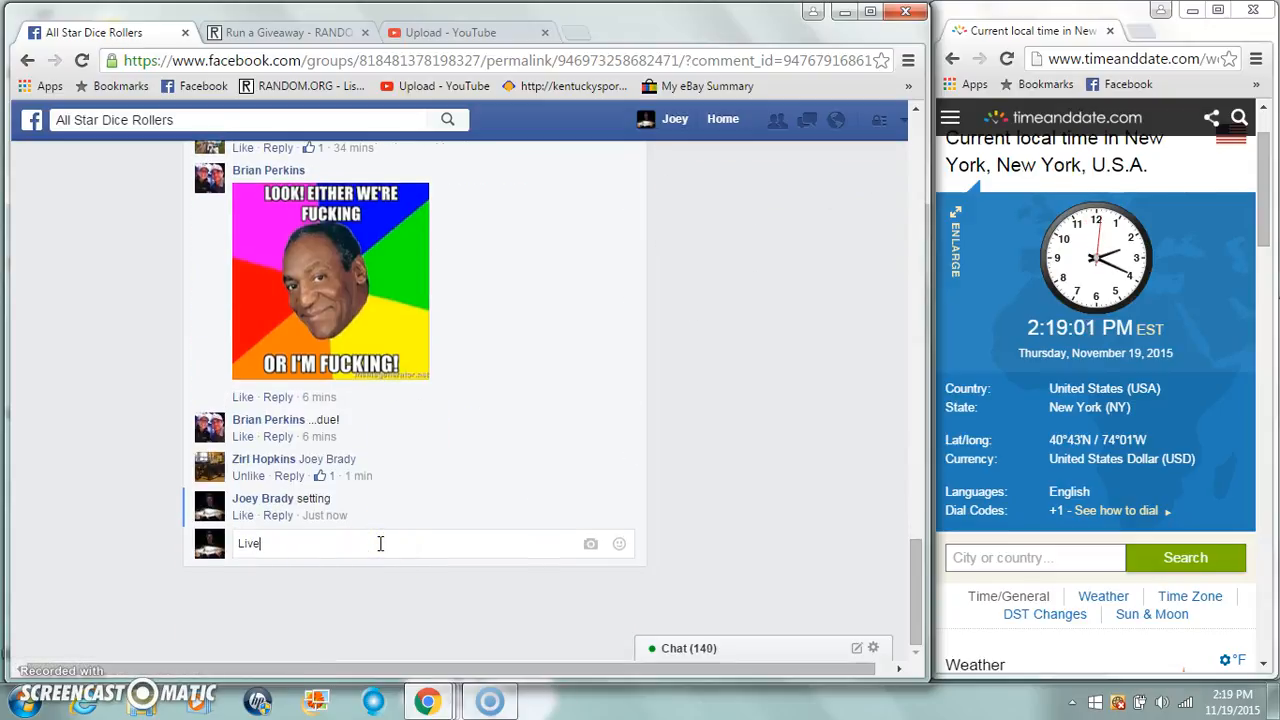
{"action": "key", "text": "enter"}
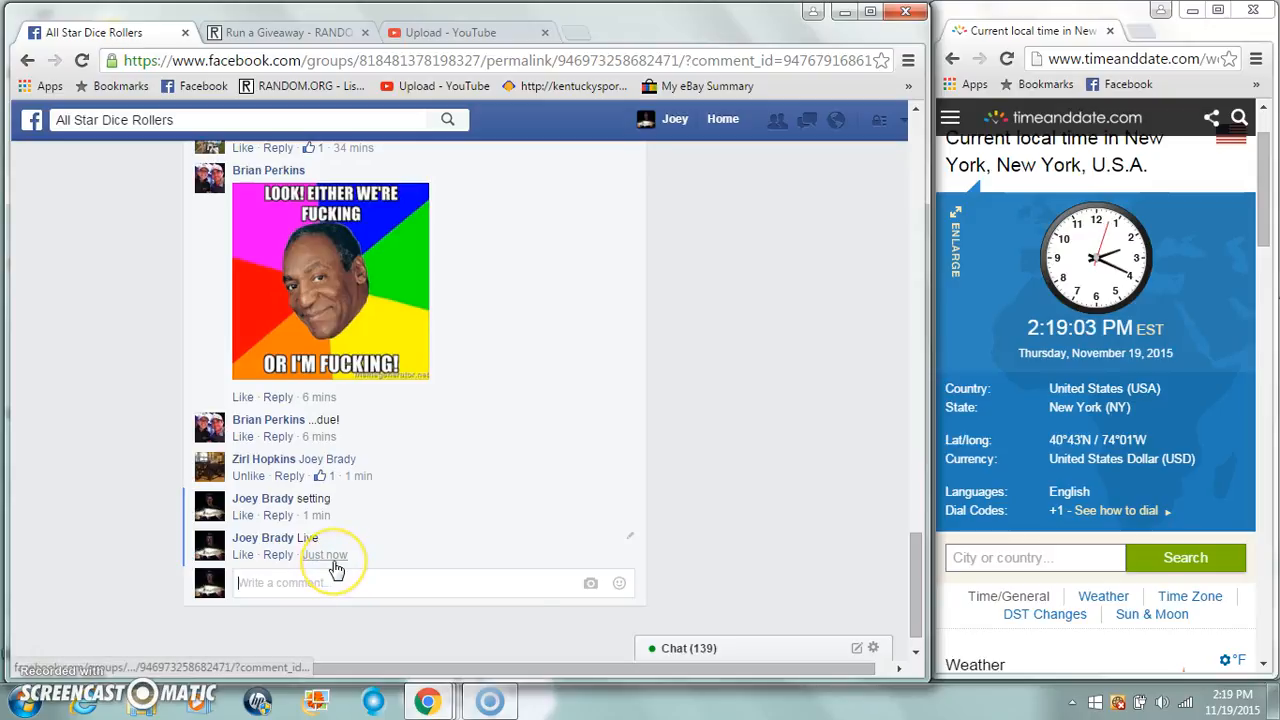
{"action": "left_click", "coordinate": [285, 32]}
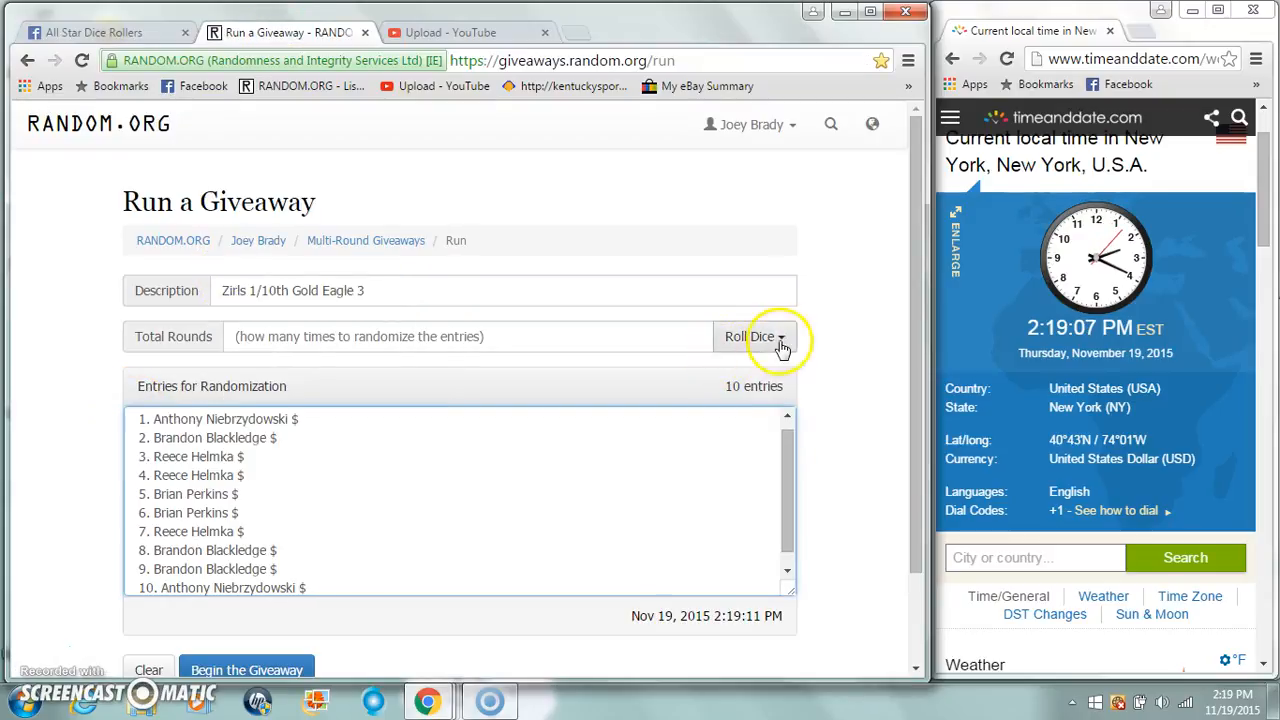
Roll dice to set 7 giveaway rounds, accept the result, and begin the giveaway.
{"action": "left_click", "coordinate": [744, 336]}
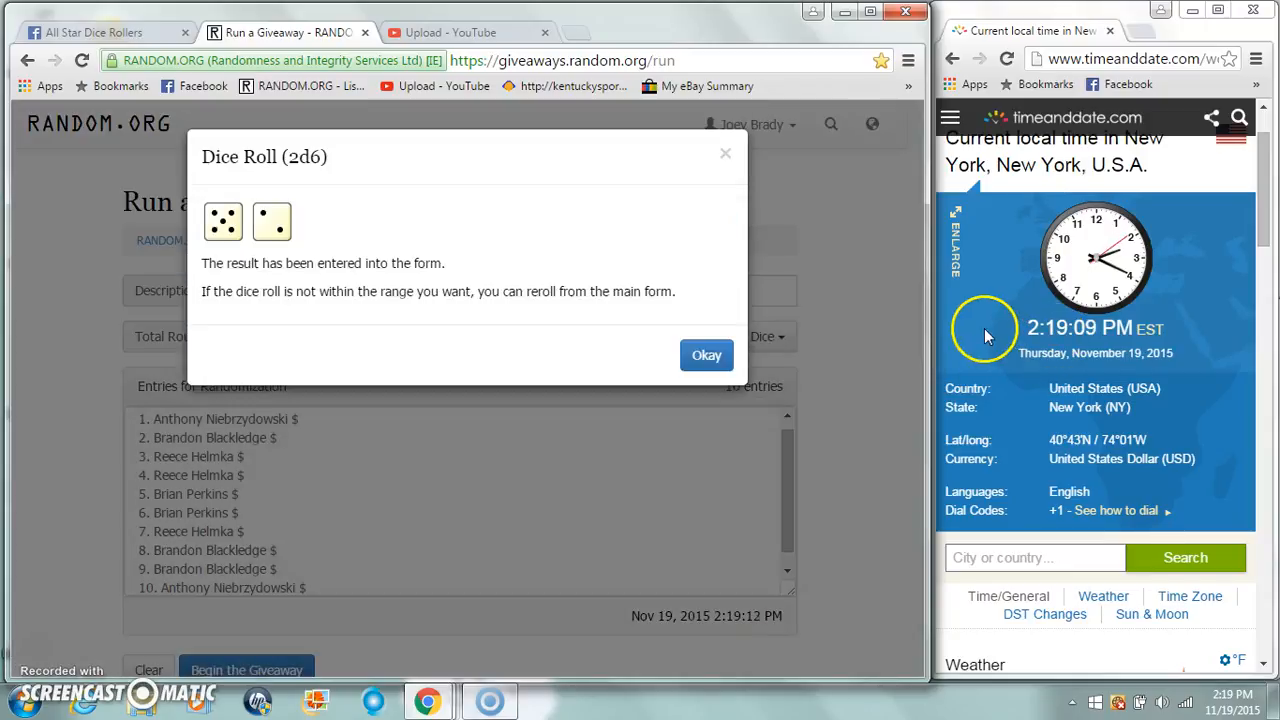
{"action": "left_click", "coordinate": [706, 355]}
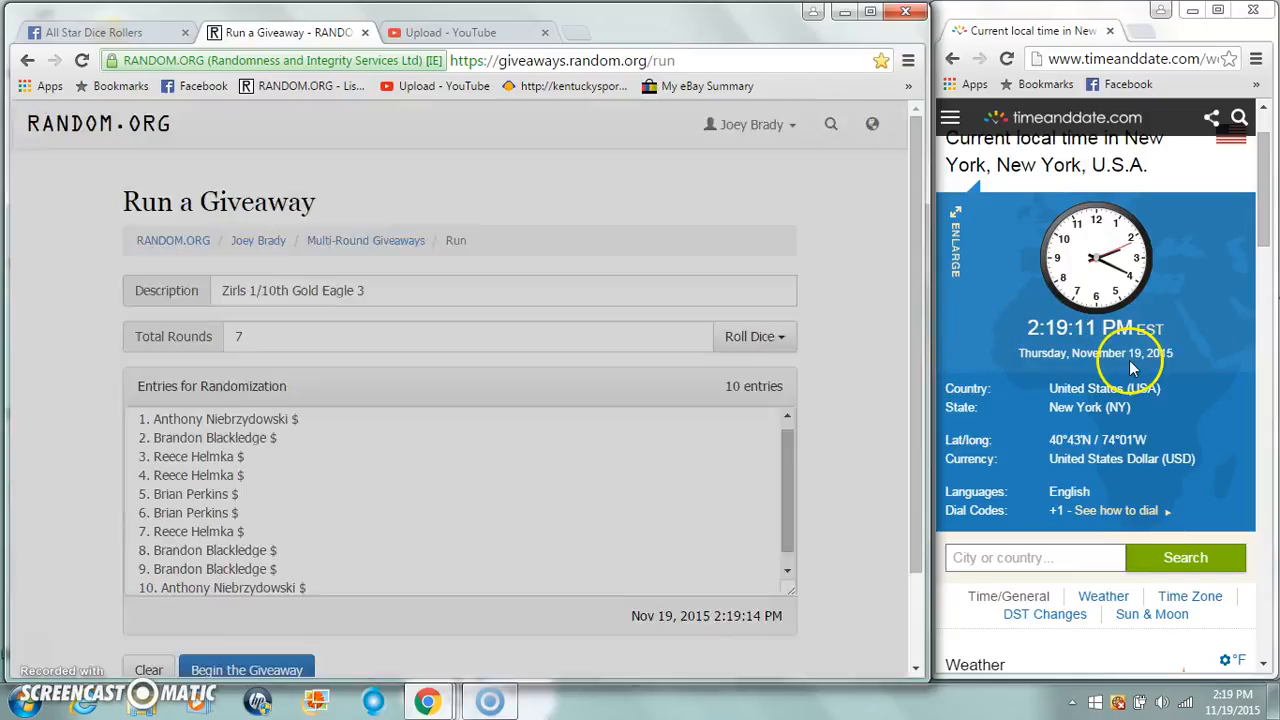
{"action": "left_click", "coordinate": [246, 670]}
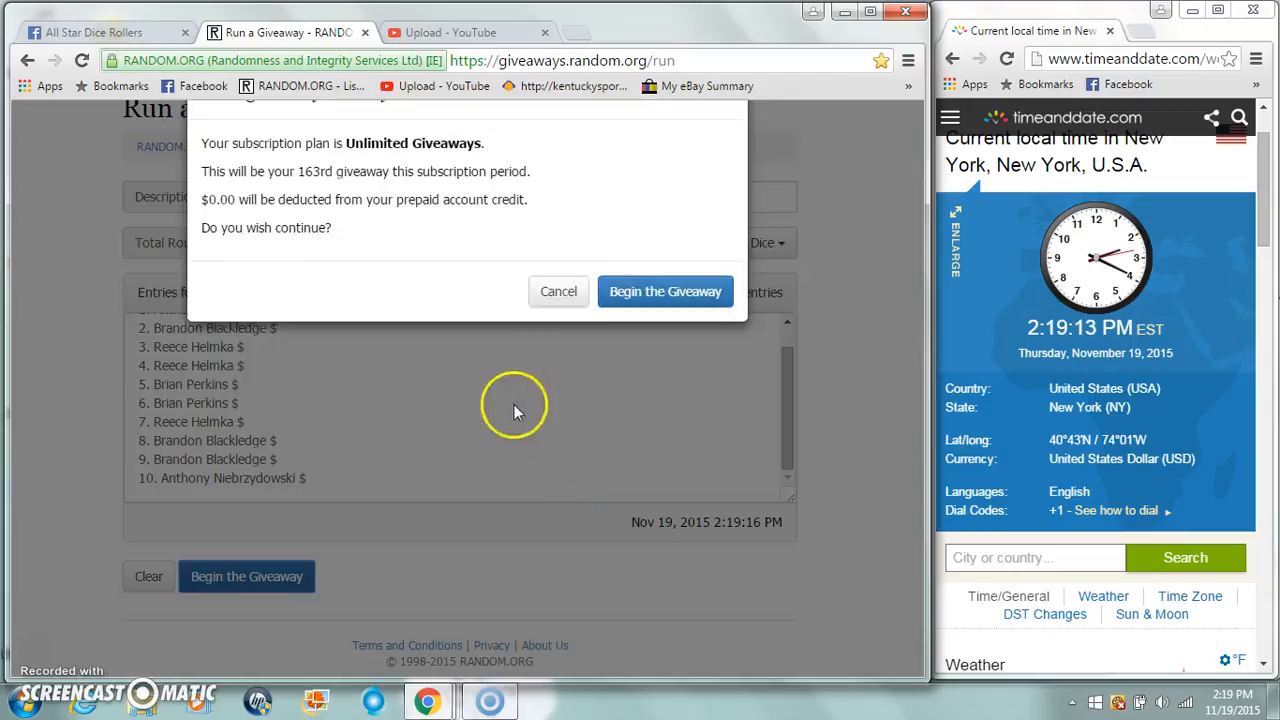
Confirm the start, run all 7 randomization rounds, and return to the Facebook thread.
{"action": "left_click", "coordinate": [665, 291]}
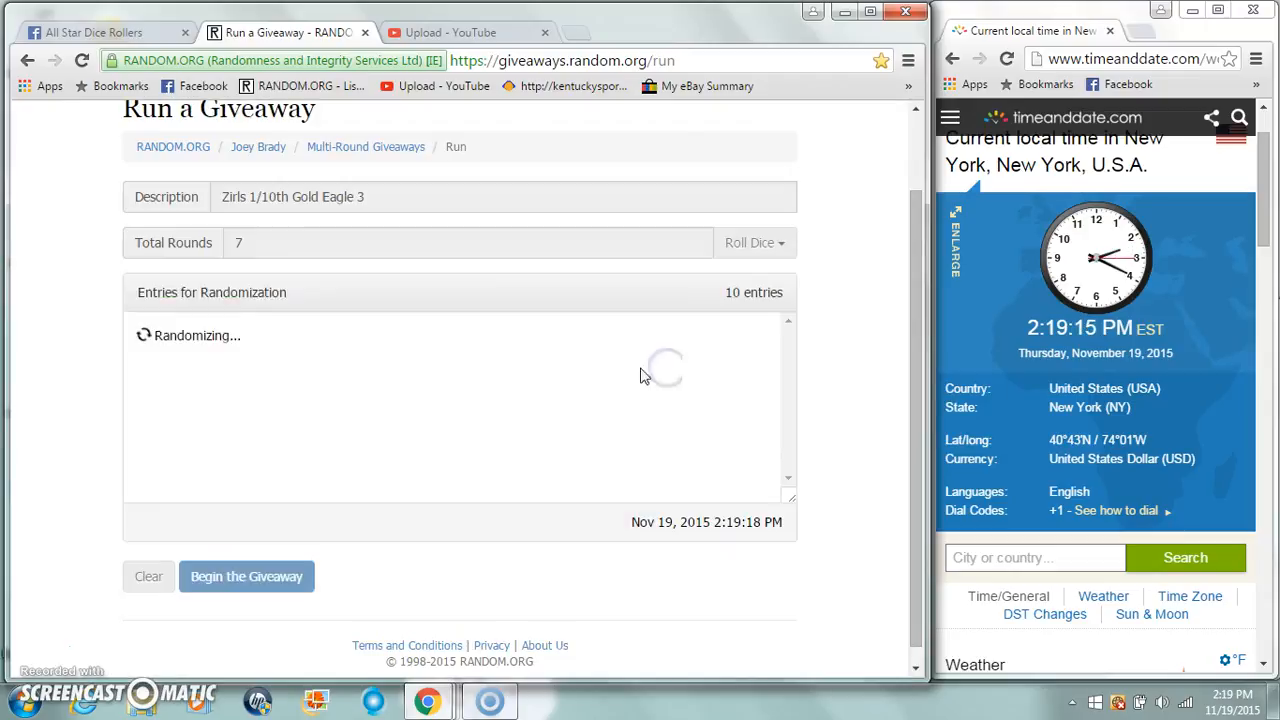
{"action": "left_click", "coordinate": [246, 576]}
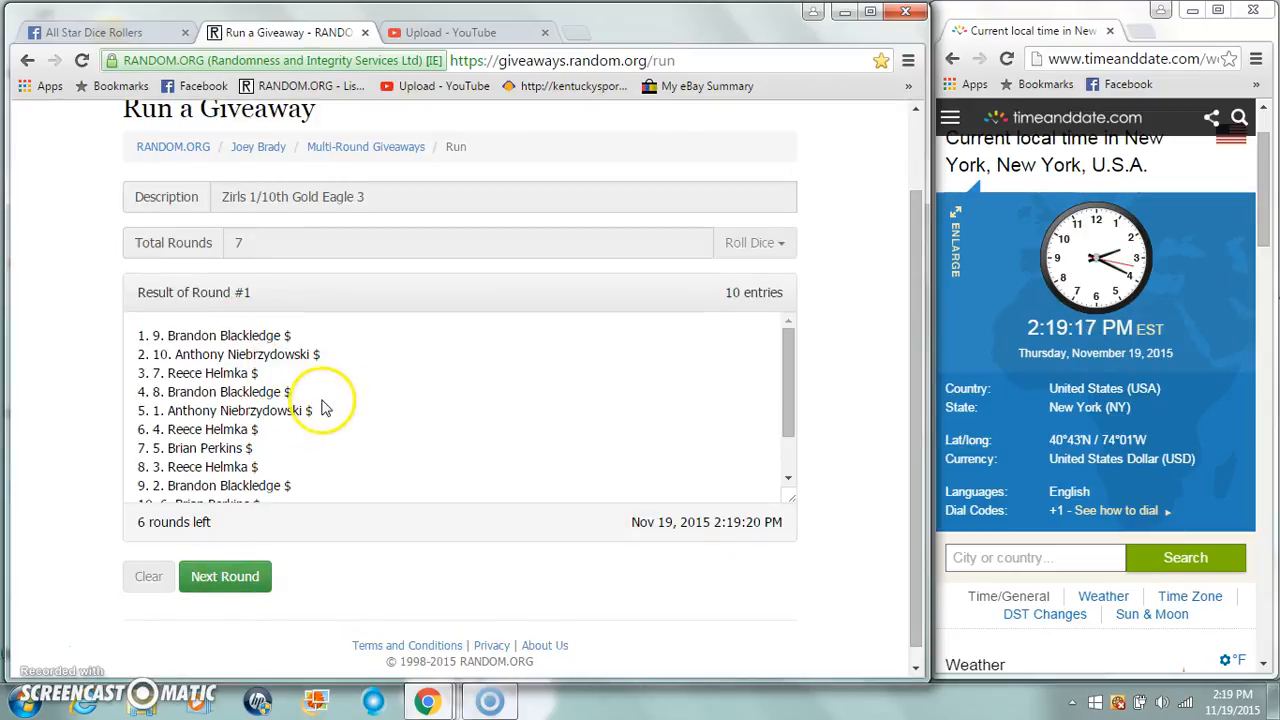
{"action": "left_click", "coordinate": [224, 576]}
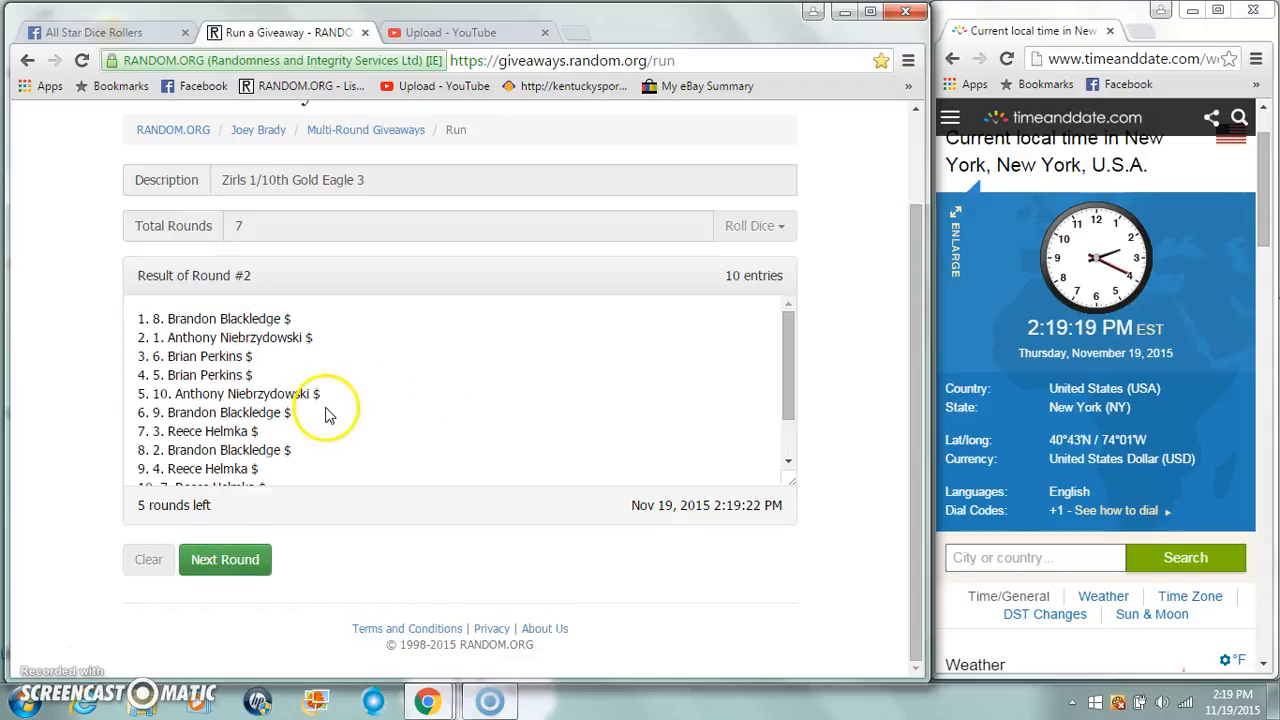
{"action": "left_click", "coordinate": [225, 559]}
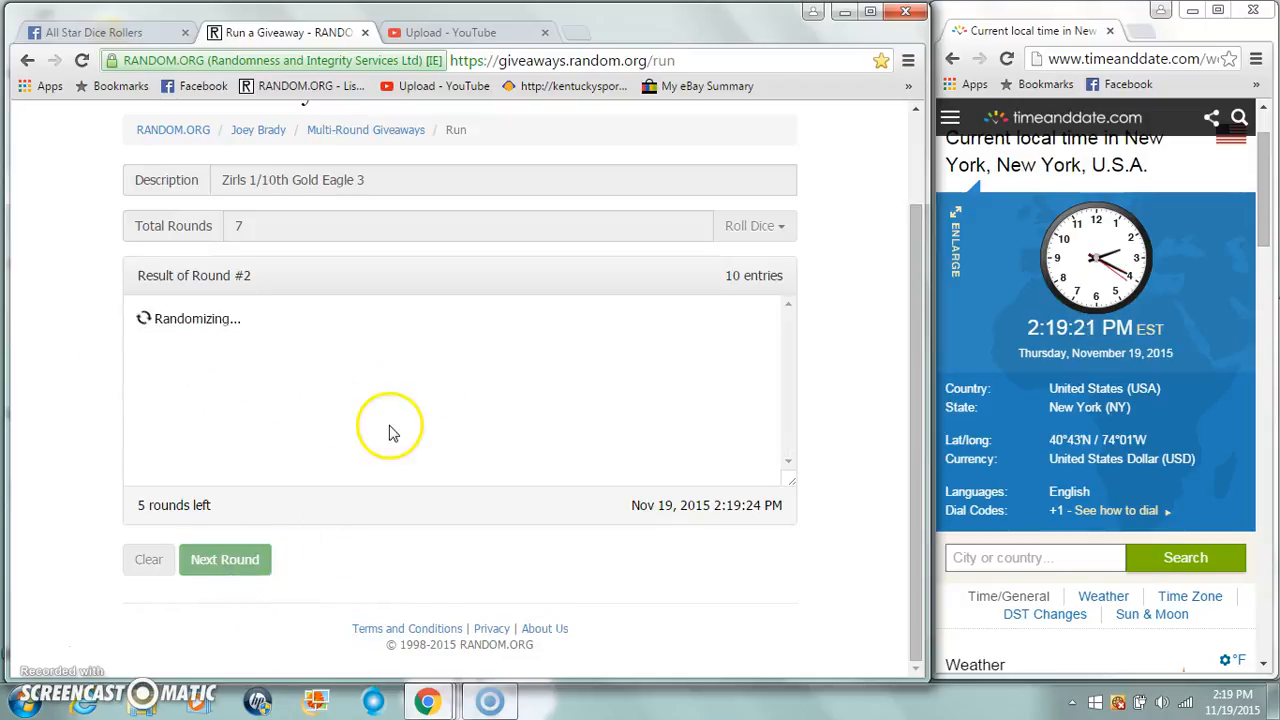
{"action": "left_click", "coordinate": [225, 559]}
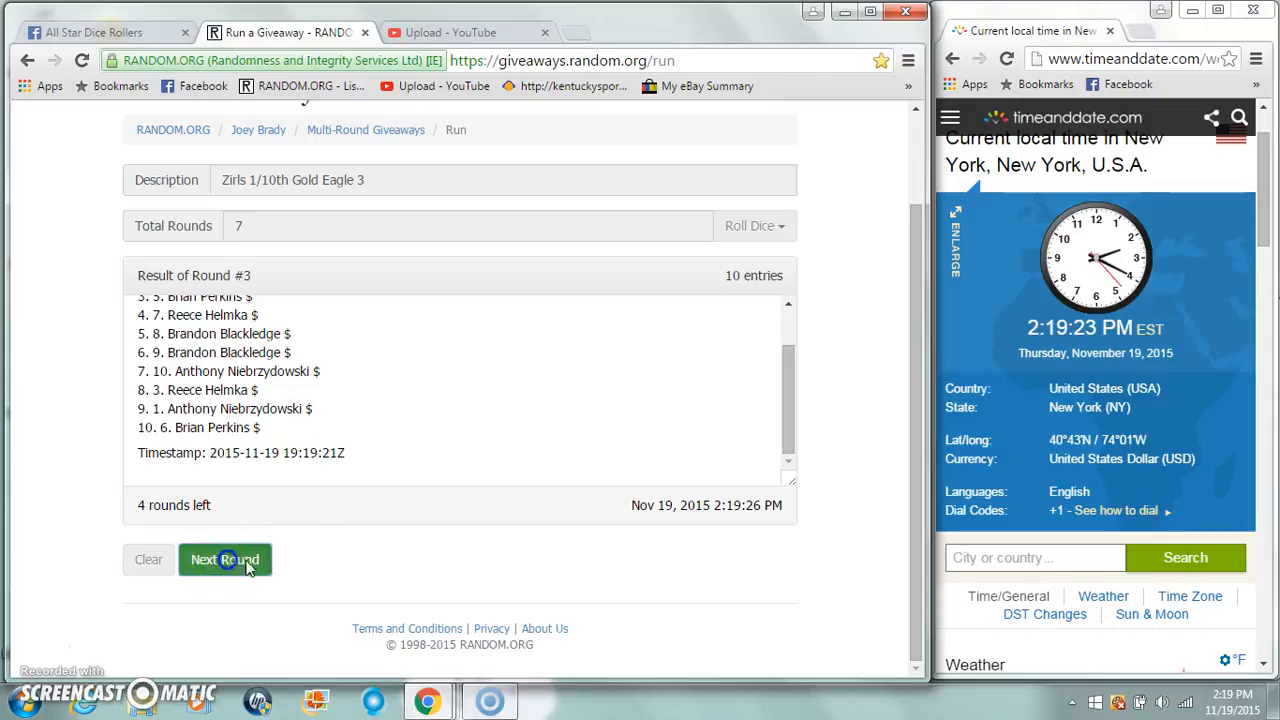
{"action": "left_click", "coordinate": [225, 559]}
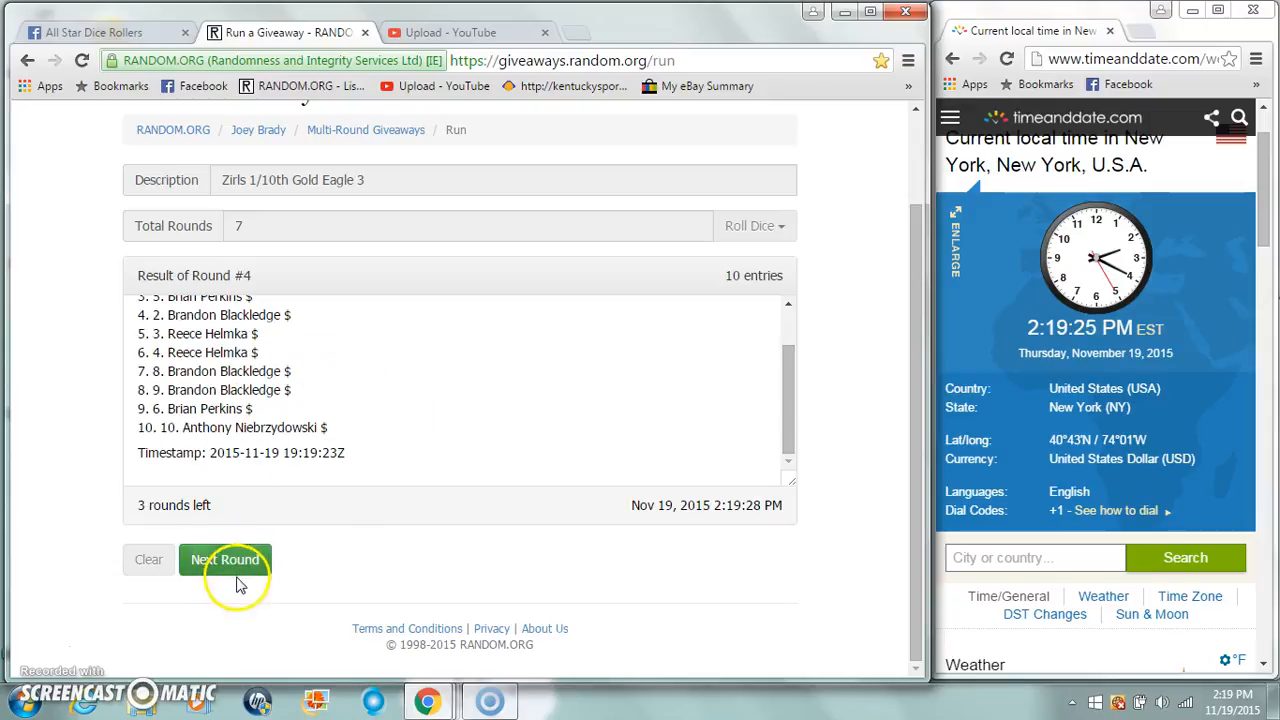
{"action": "left_click", "coordinate": [225, 559]}
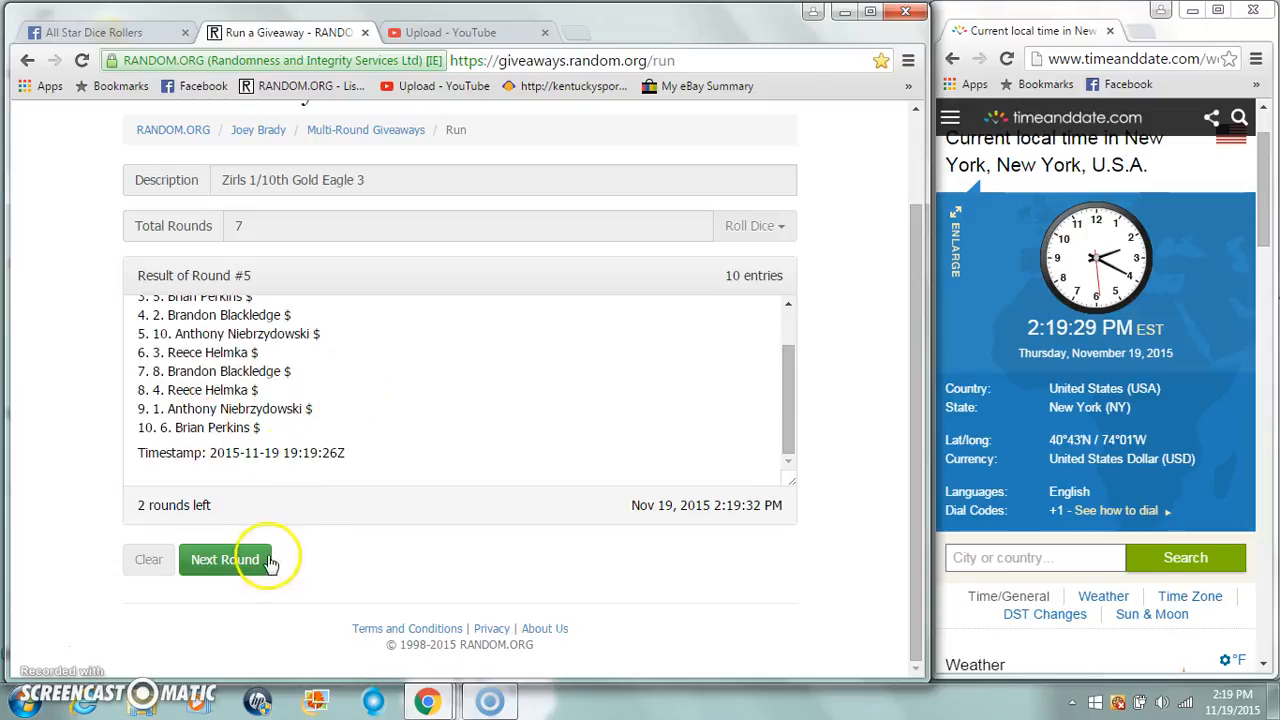
{"action": "left_click", "coordinate": [224, 559]}
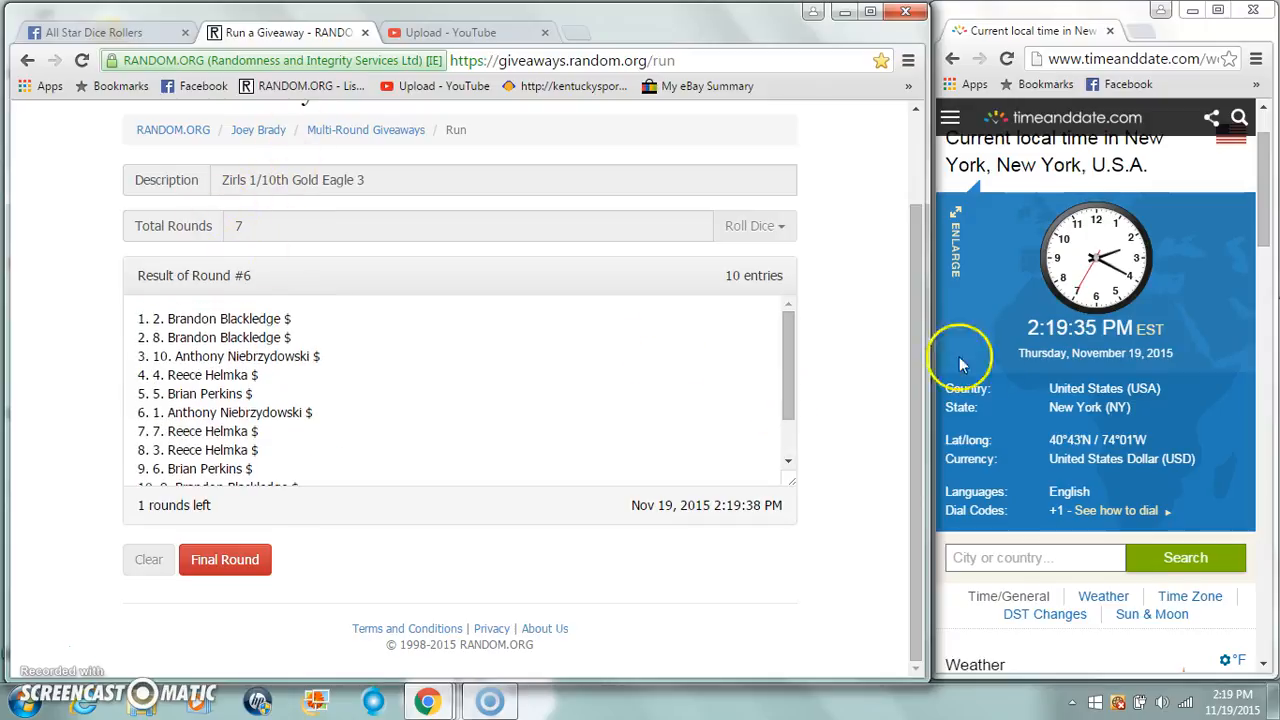
{"action": "mouse_move", "coordinate": [400, 500]}
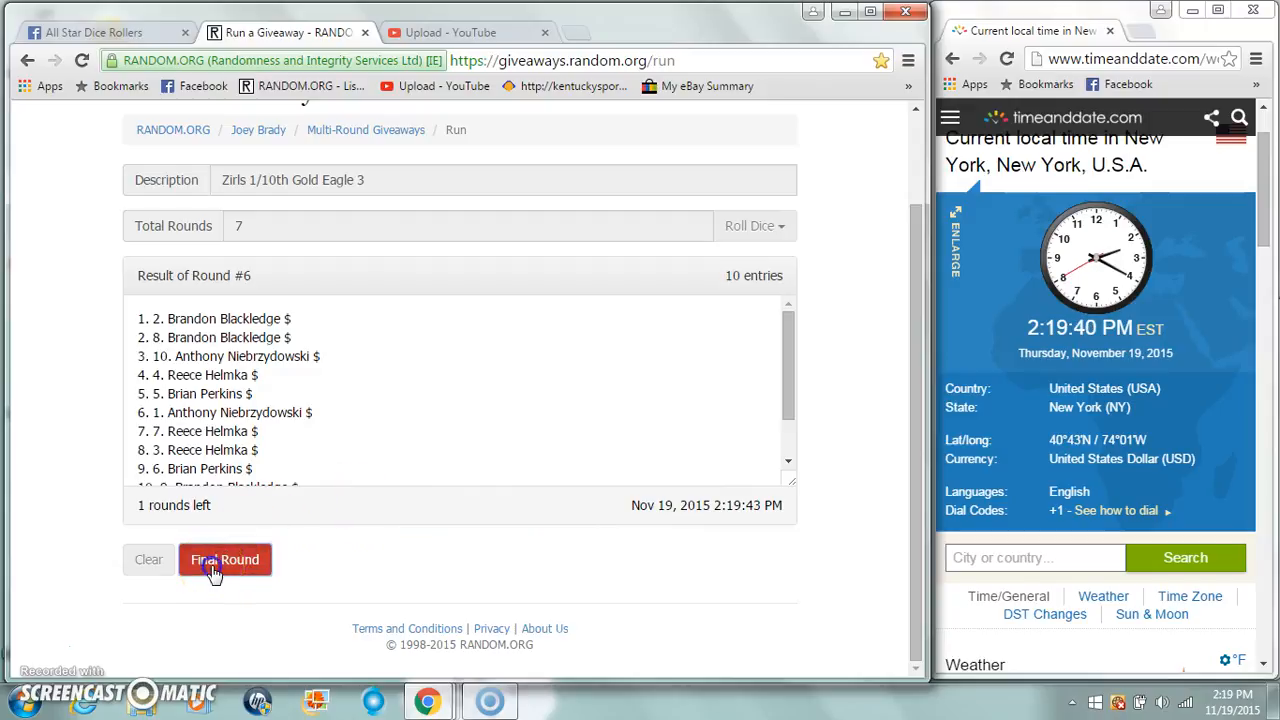
{"action": "left_click", "coordinate": [225, 559]}
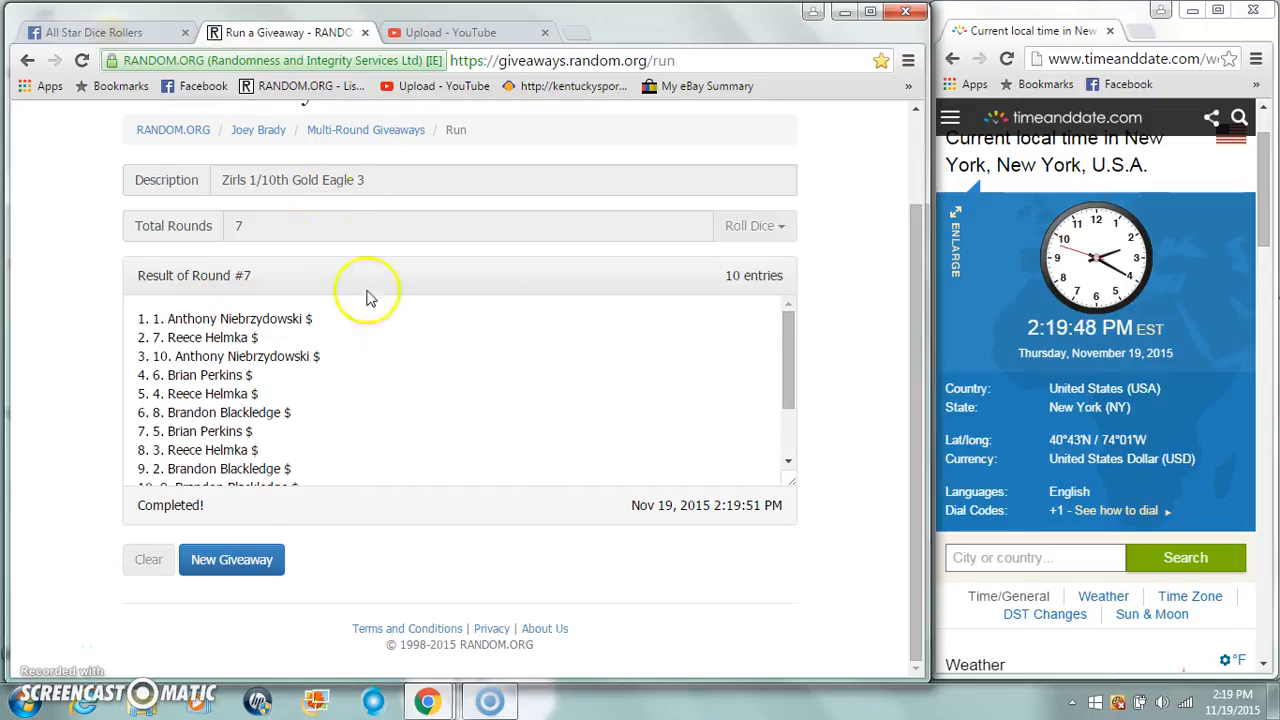
{"action": "left_click", "coordinate": [93, 32]}
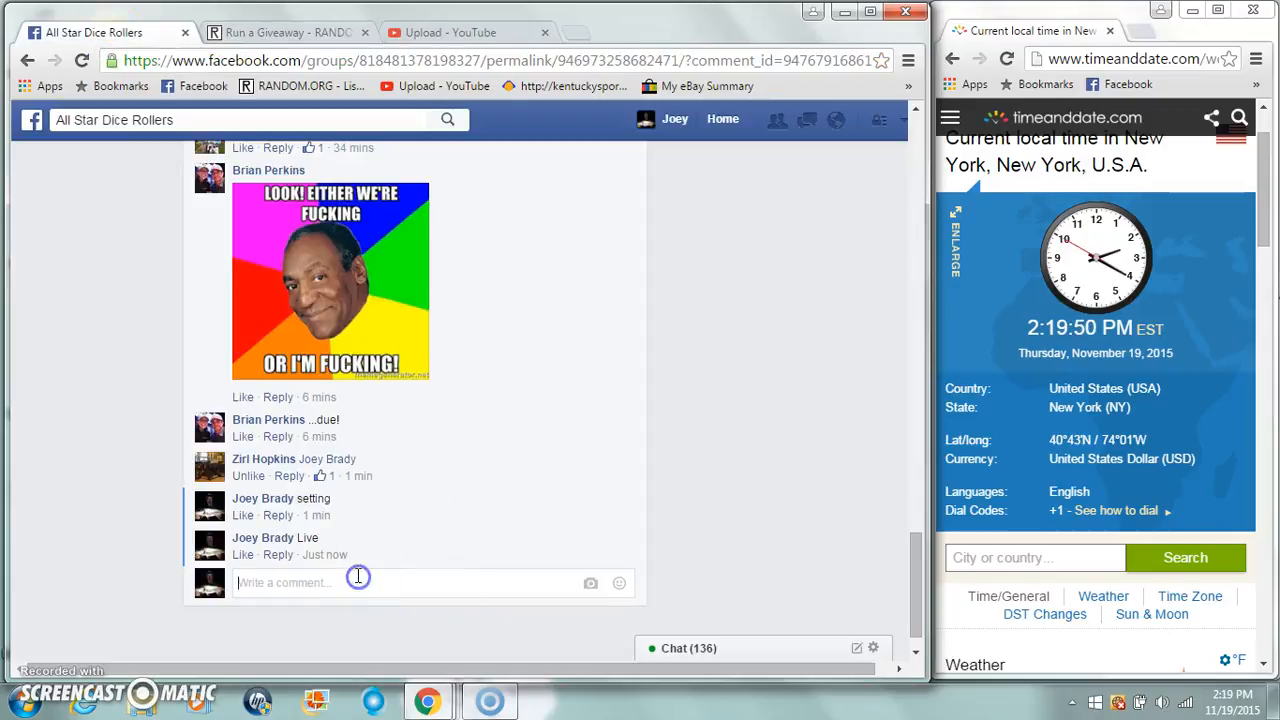